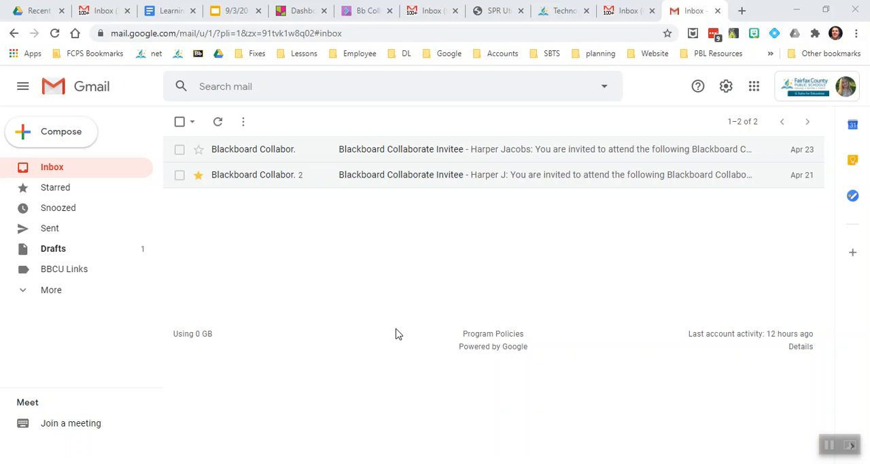
mouse_move(341, 294)
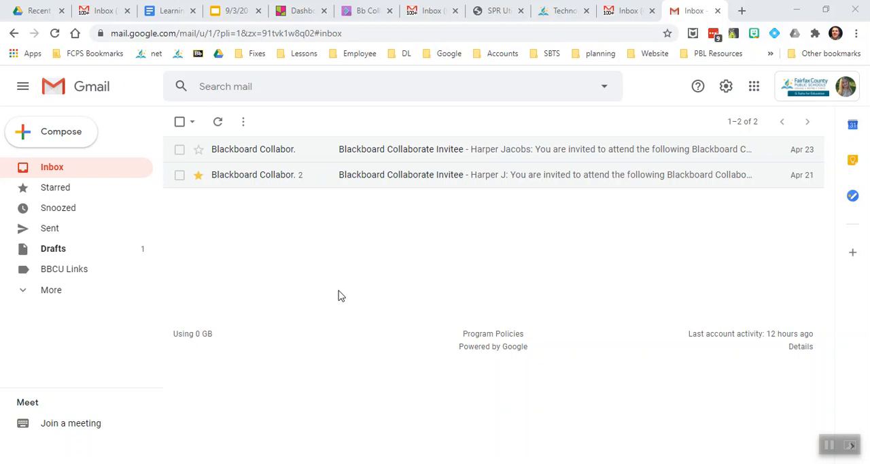
mouse_move(326, 152)
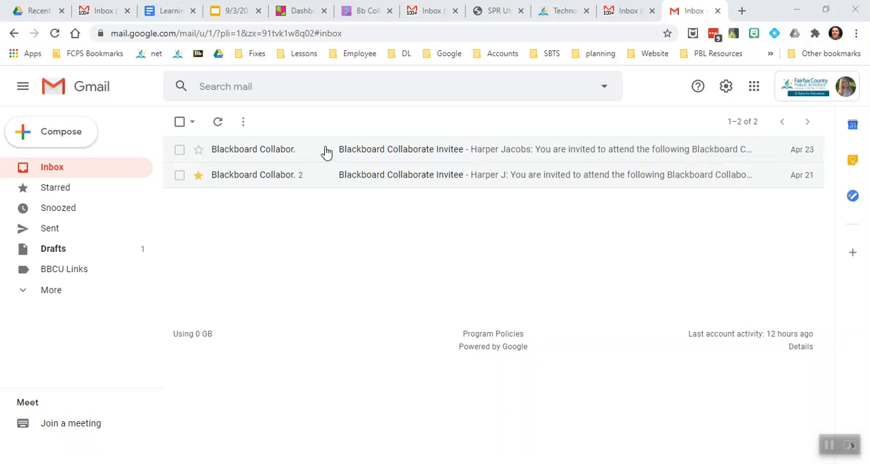
mouse_move(341, 226)
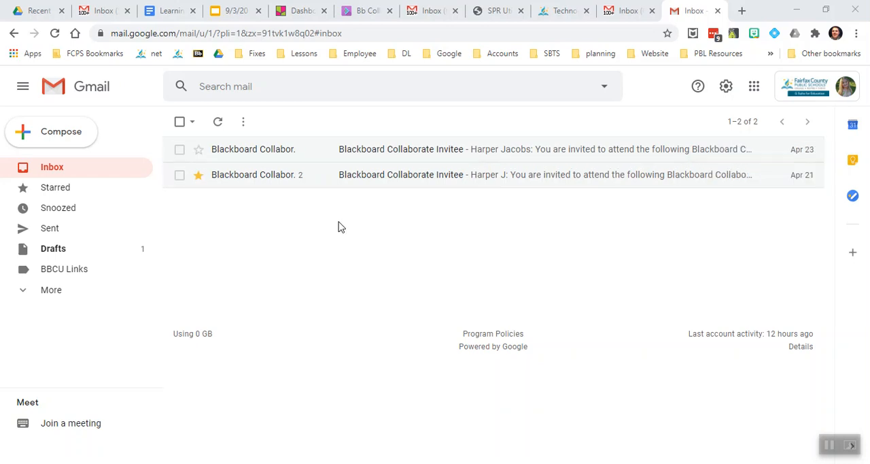
mouse_move(213, 180)
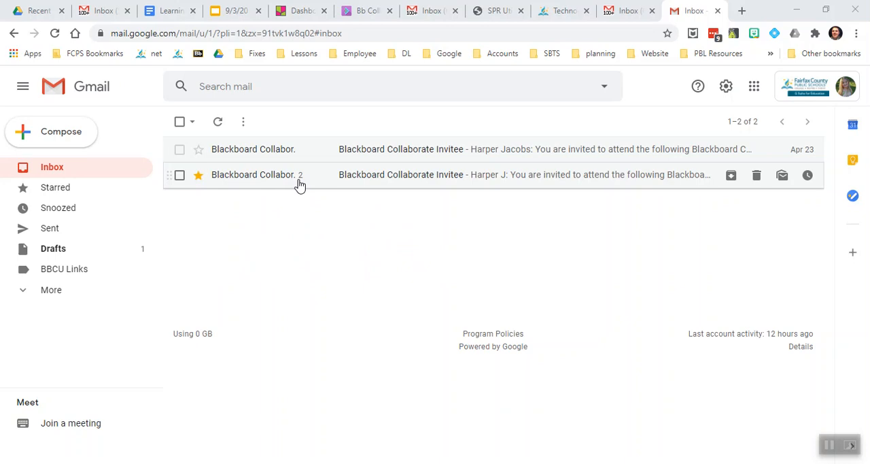
mouse_move(302, 185)
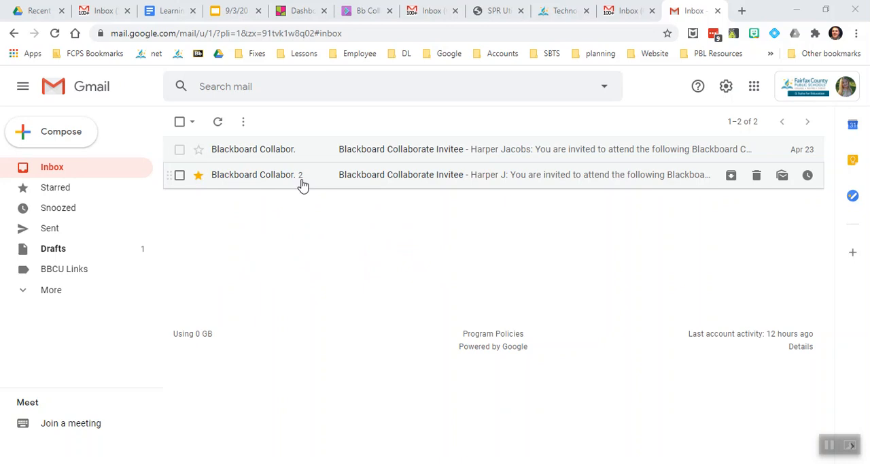
mouse_move(318, 234)
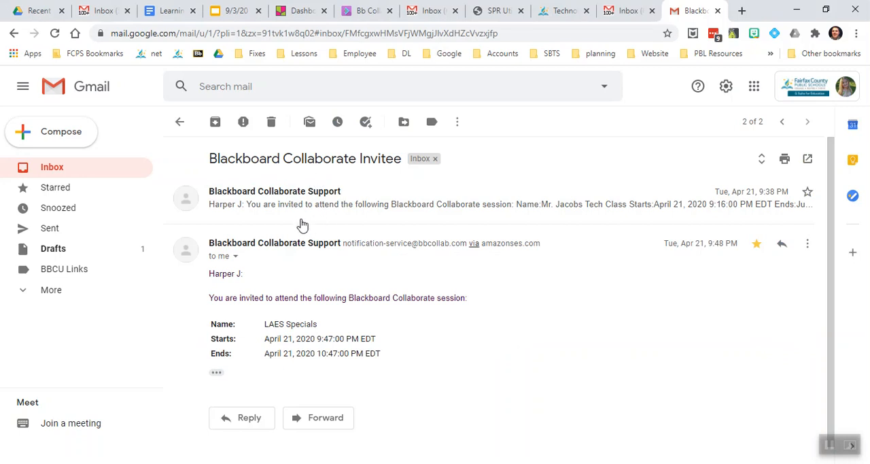
click(302, 204)
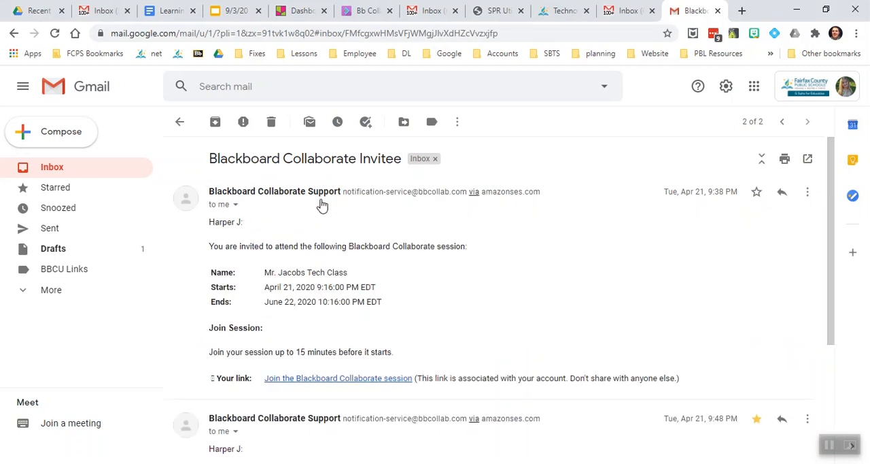
scroll(down, 3)
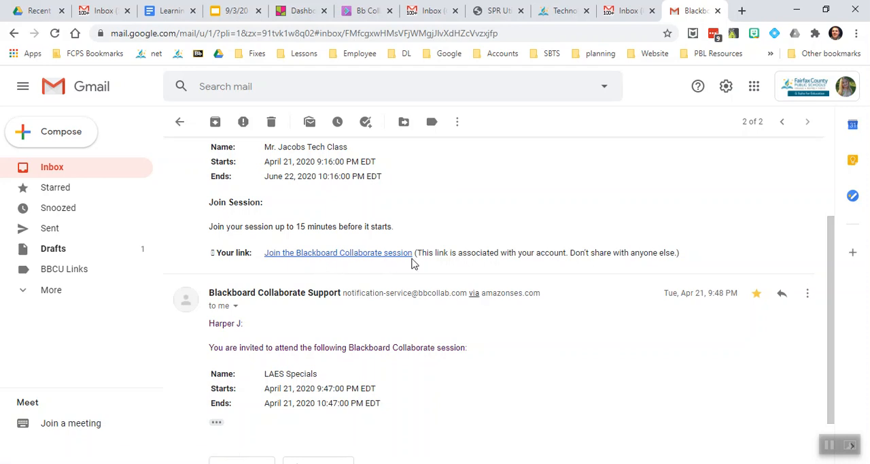
scroll(down, 3)
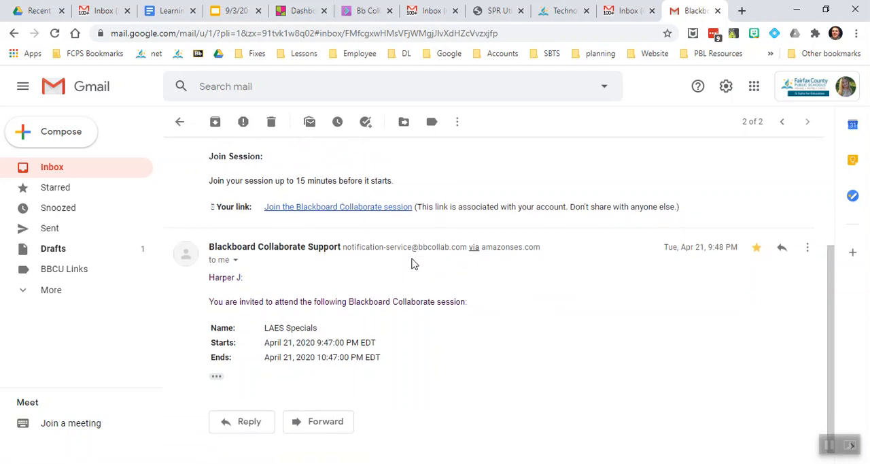
mouse_move(405, 332)
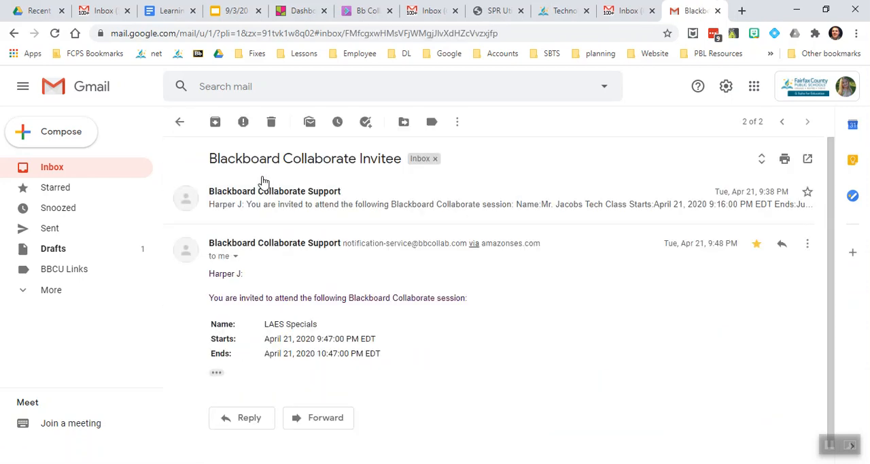
scroll(down, 3)
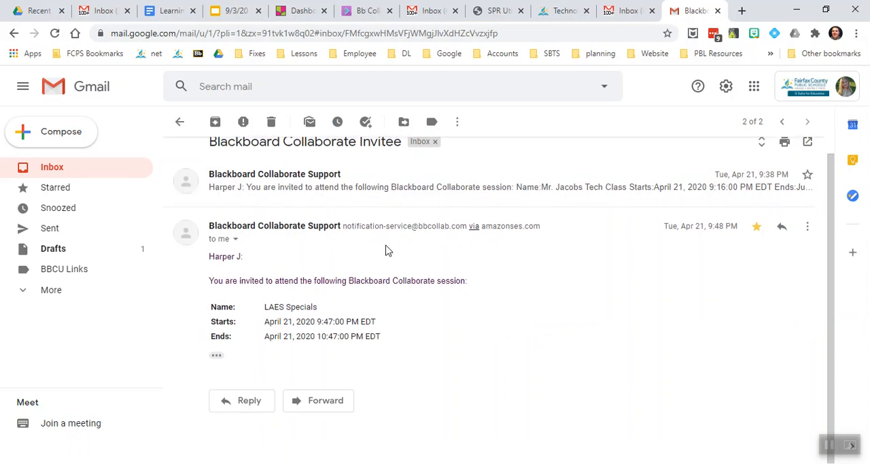
mouse_move(214, 355)
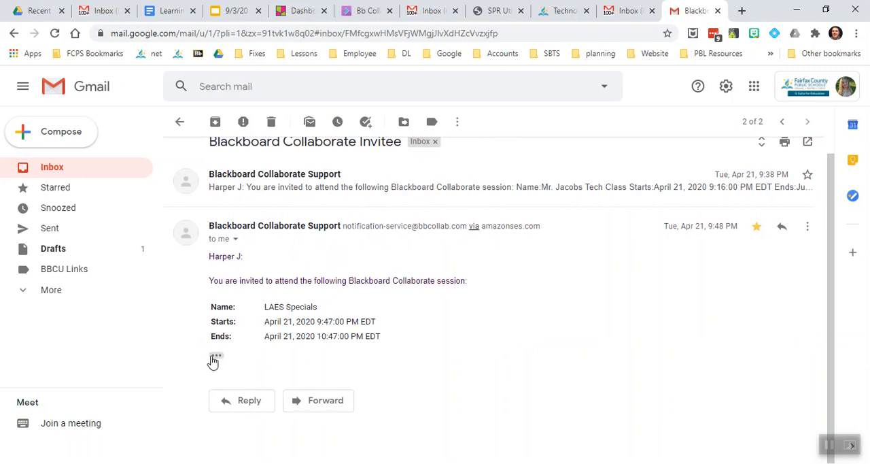
mouse_move(316, 204)
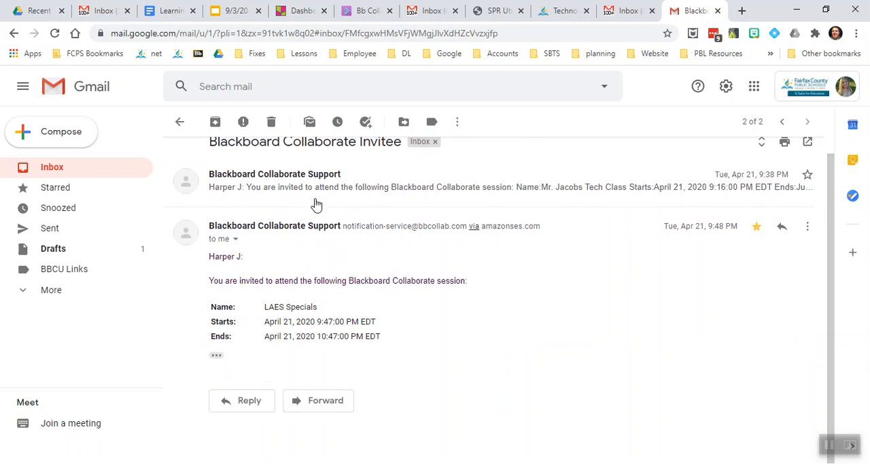
mouse_move(229, 333)
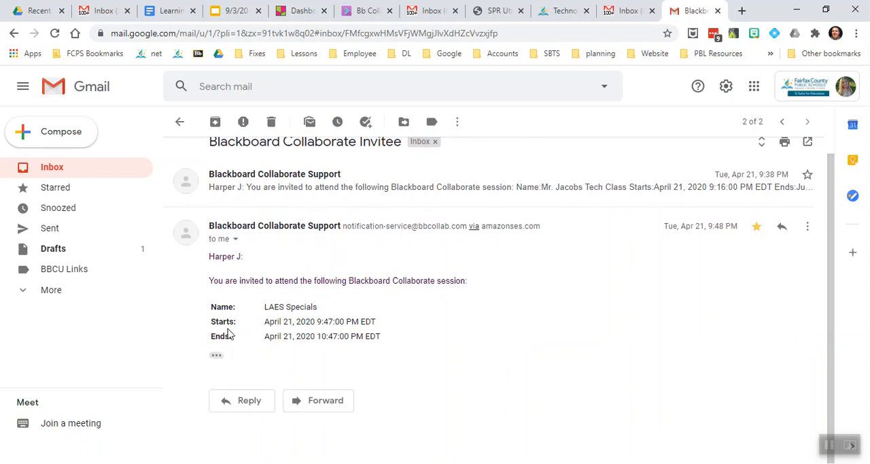
mouse_move(308, 370)
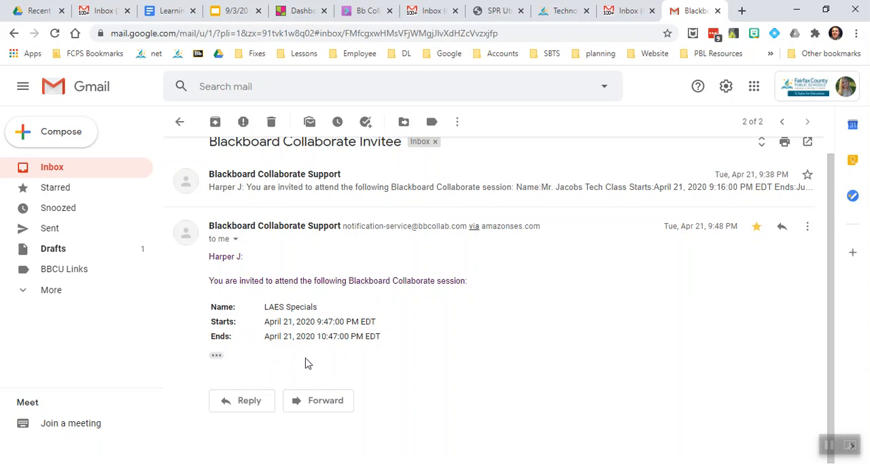
mouse_move(216, 355)
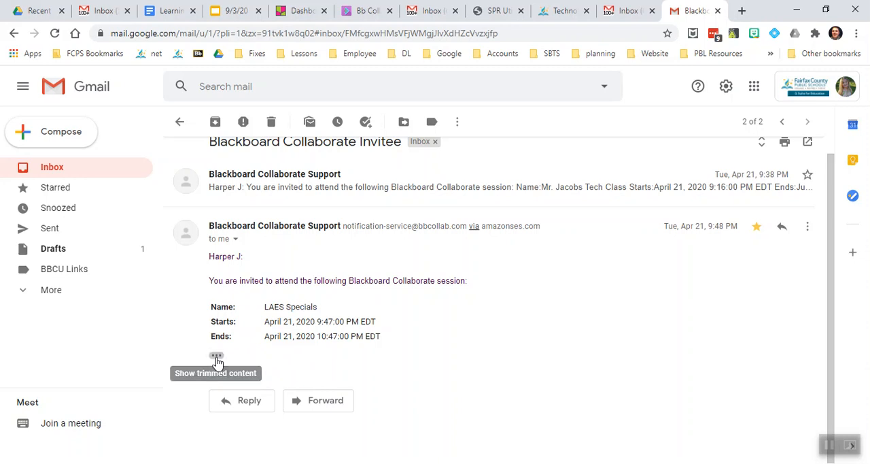
click(215, 357)
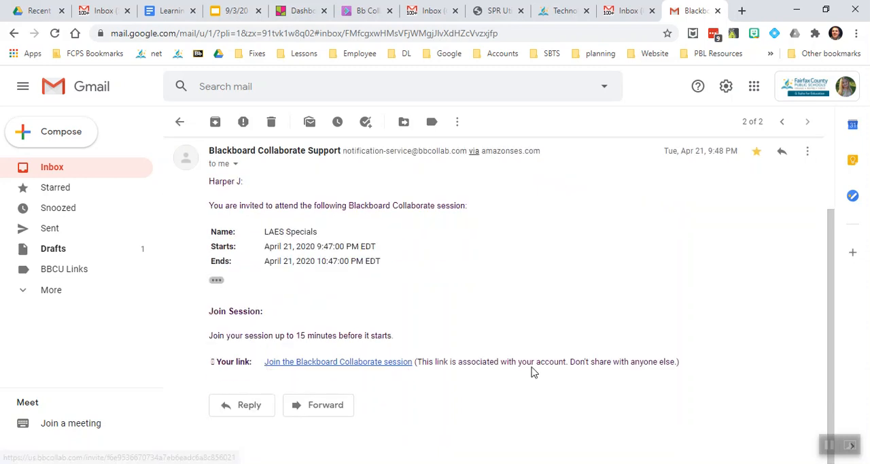
mouse_move(294, 381)
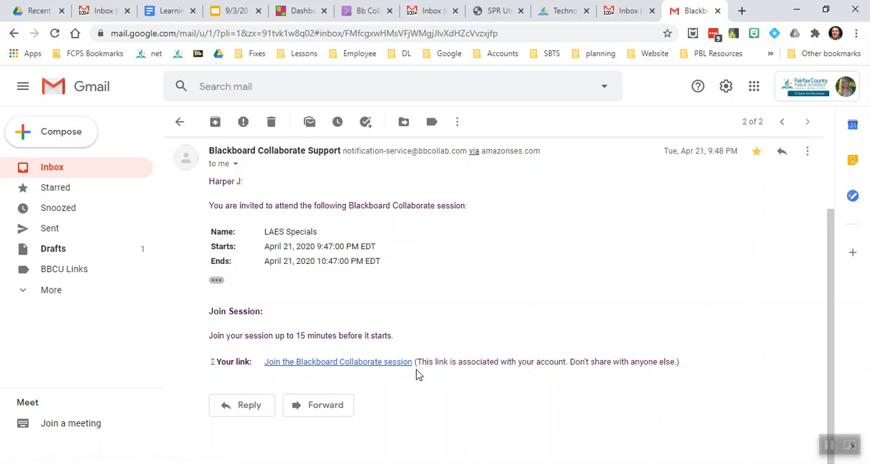
mouse_move(359, 372)
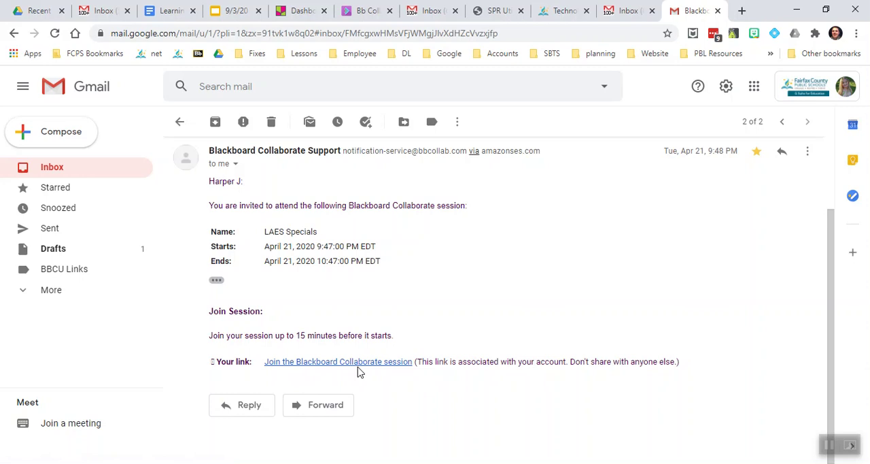
mouse_move(638, 362)
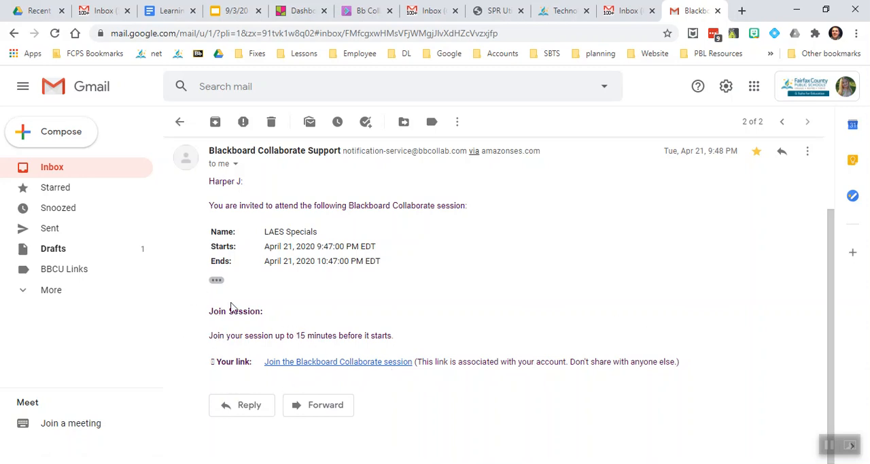
mouse_move(216, 283)
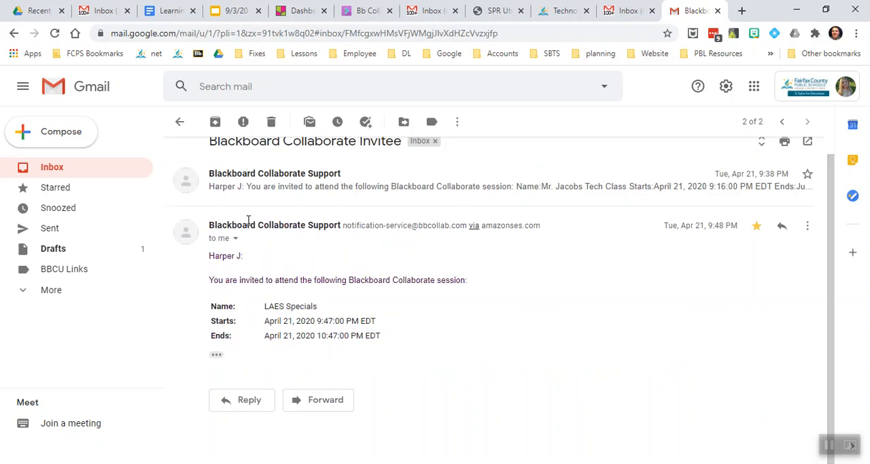
- Reveal the trimmed Join Session details and link of the second invitation in the conversation
scroll(down, 3)
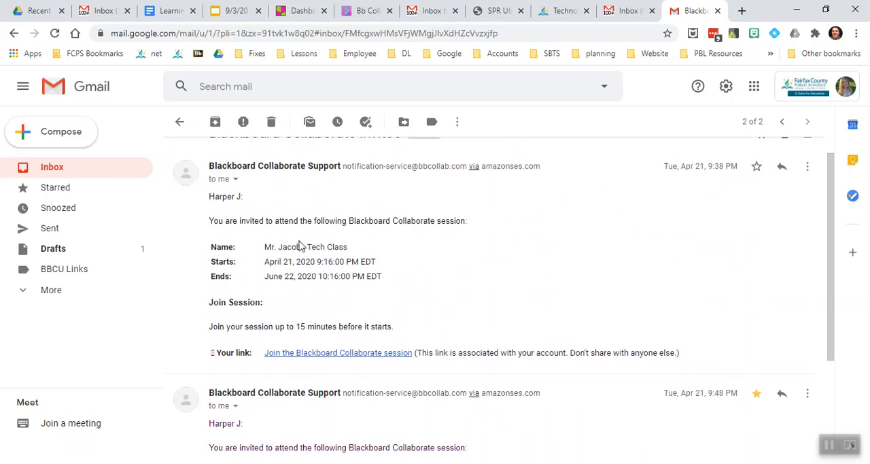
scroll(down, 3)
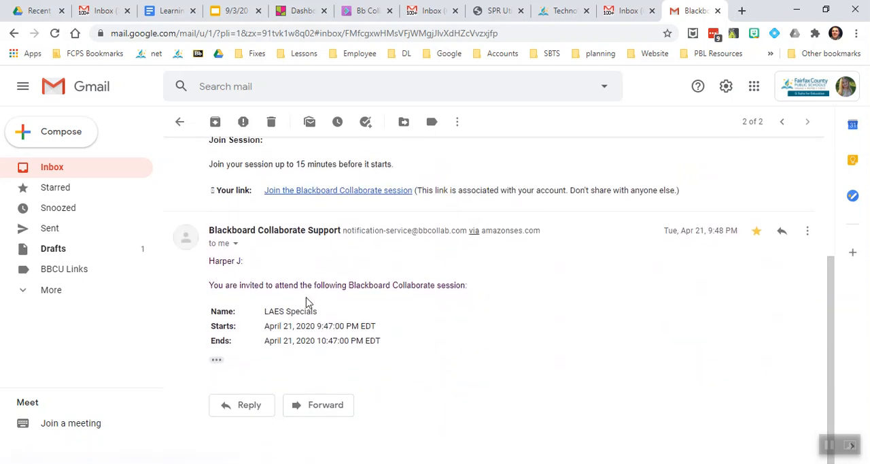
mouse_move(265, 362)
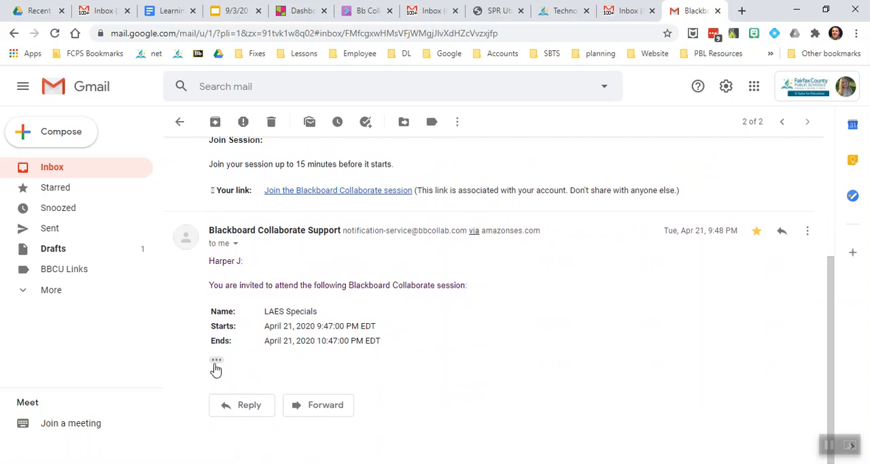
mouse_move(215, 360)
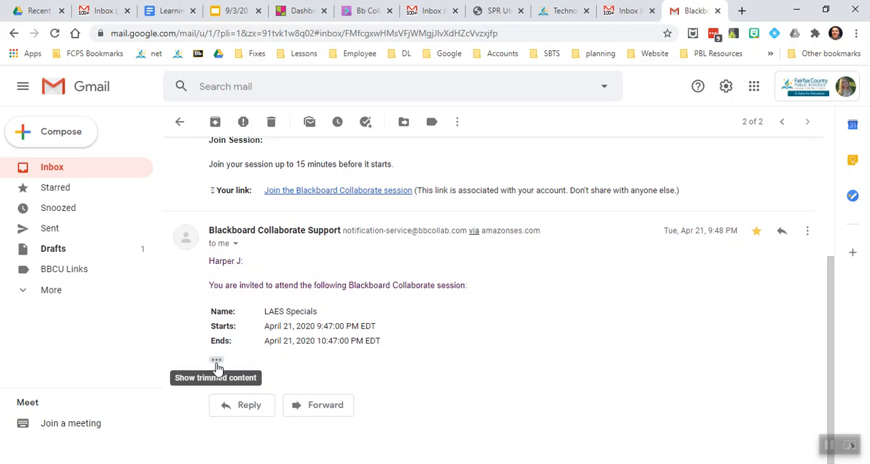
click(216, 360)
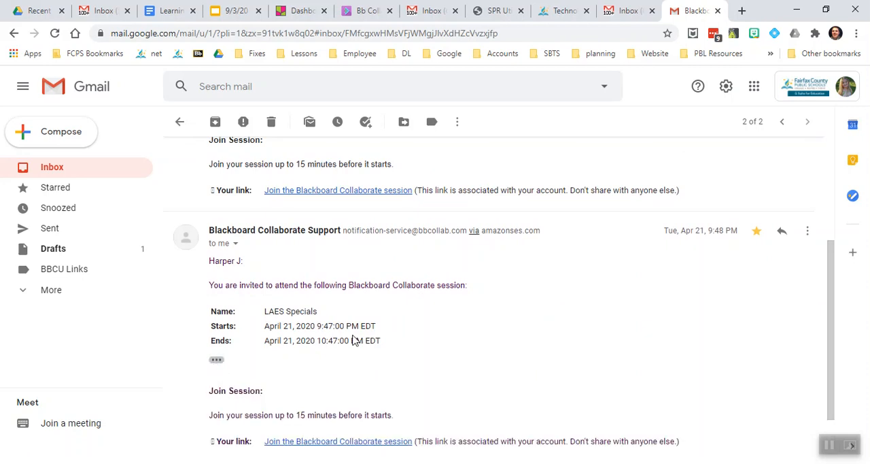
scroll(down, 3)
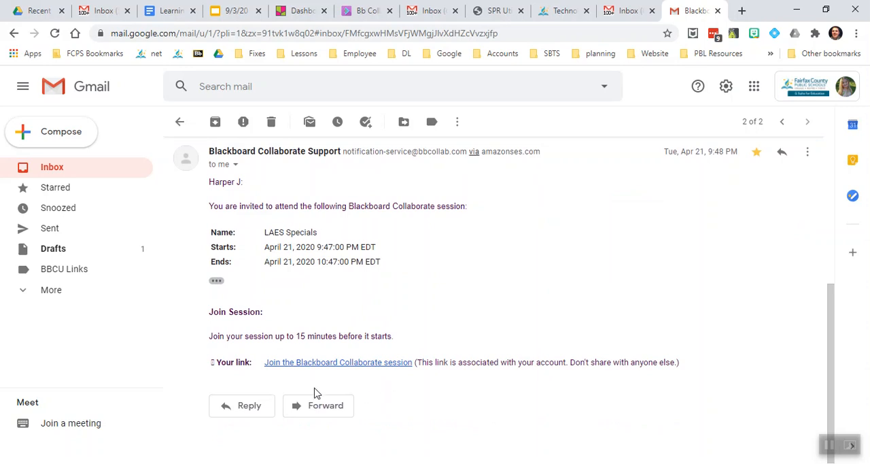
mouse_move(527, 408)
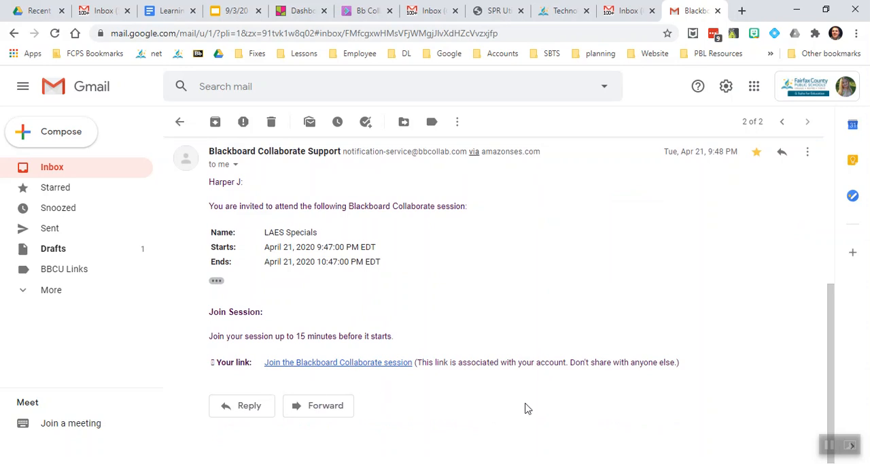
- Return from the opened conversation to the inbox list of invitation rows
click(179, 121)
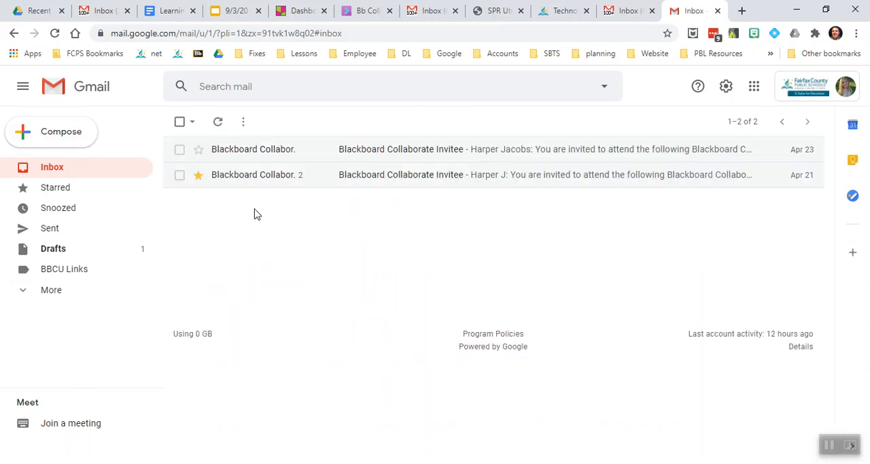
mouse_move(293, 189)
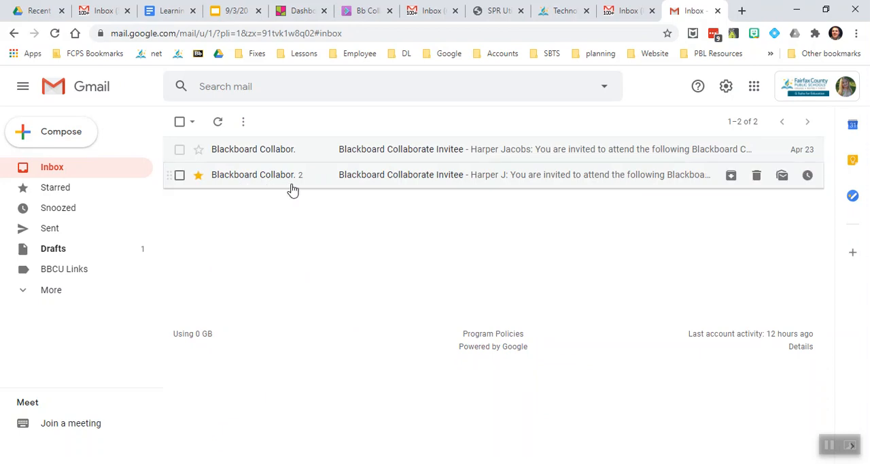
mouse_move(304, 188)
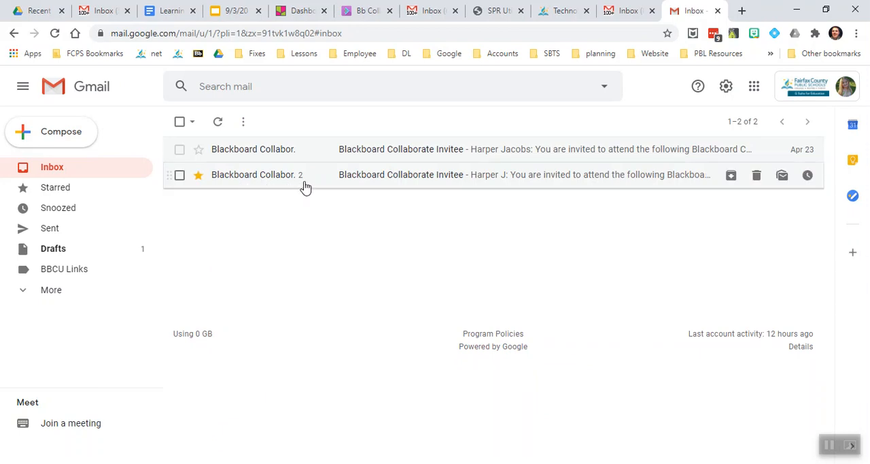
mouse_move(663, 163)
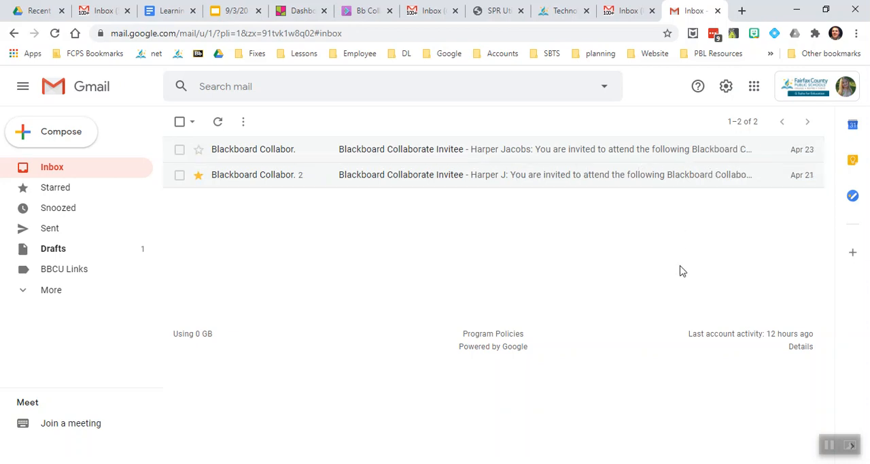
mouse_move(753, 201)
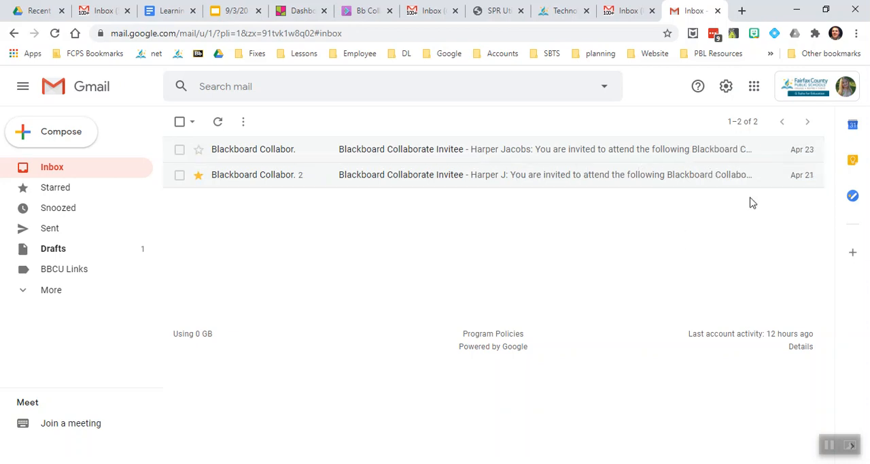
mouse_move(726, 86)
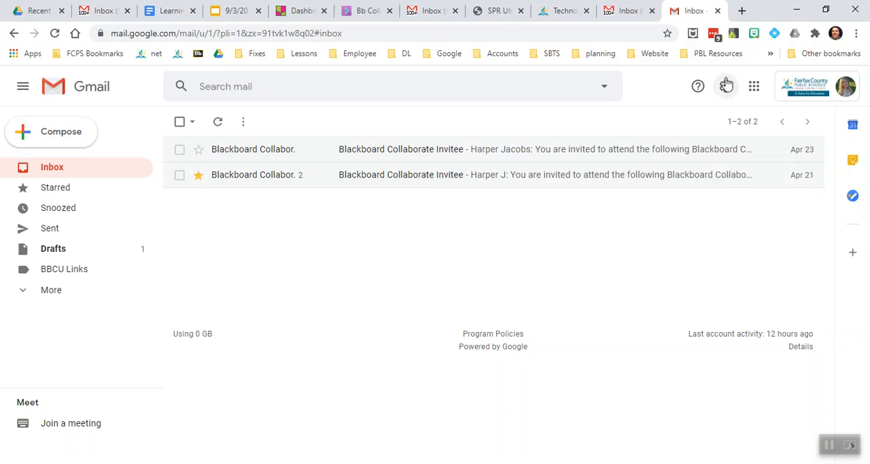
- Uncheck Conversation view under Email threading in Gmail's quick settings
click(726, 85)
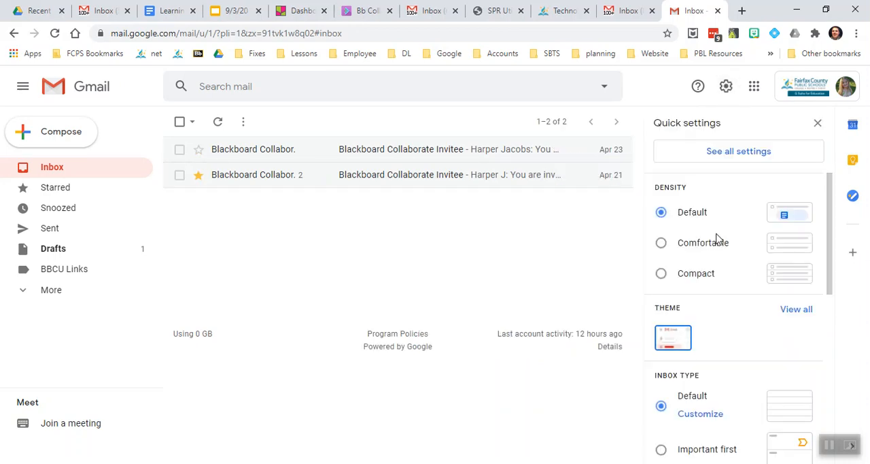
mouse_move(734, 337)
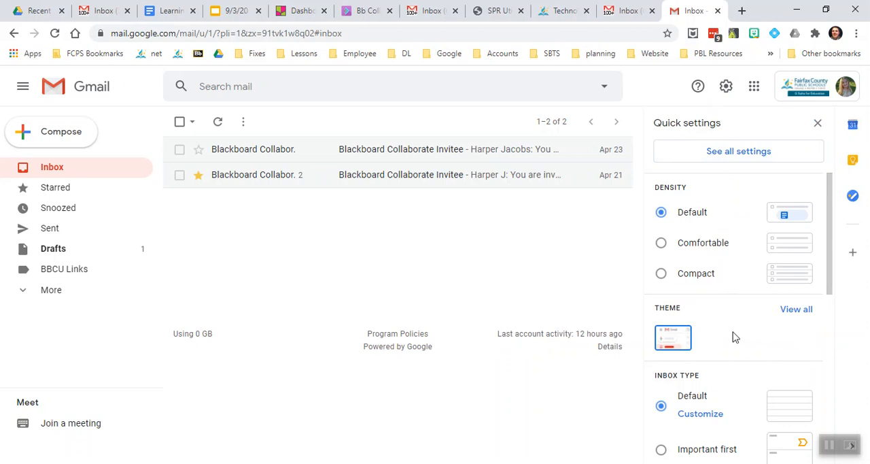
scroll(down, 3)
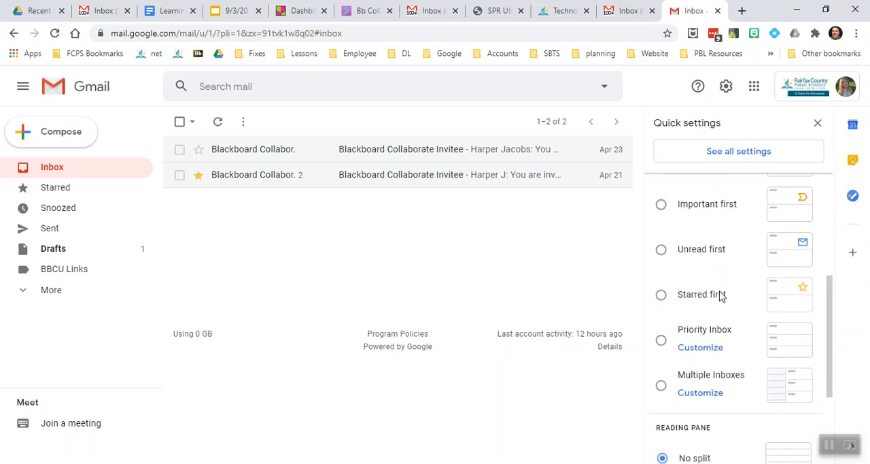
scroll(down, 3)
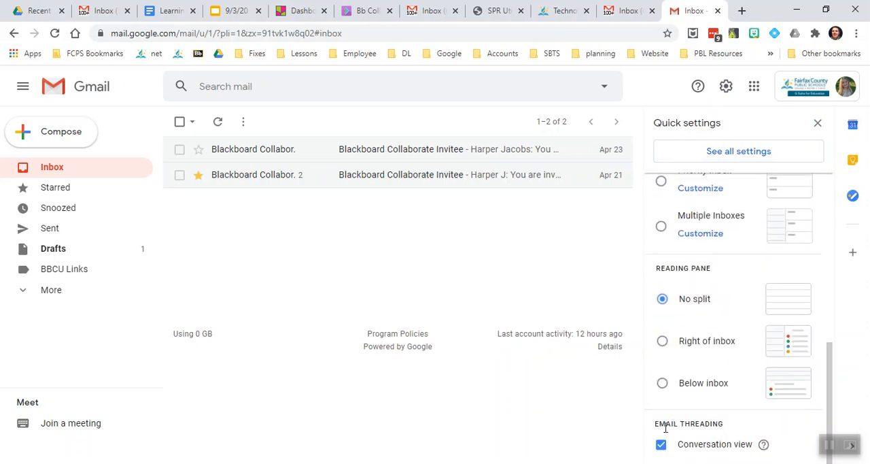
mouse_move(661, 432)
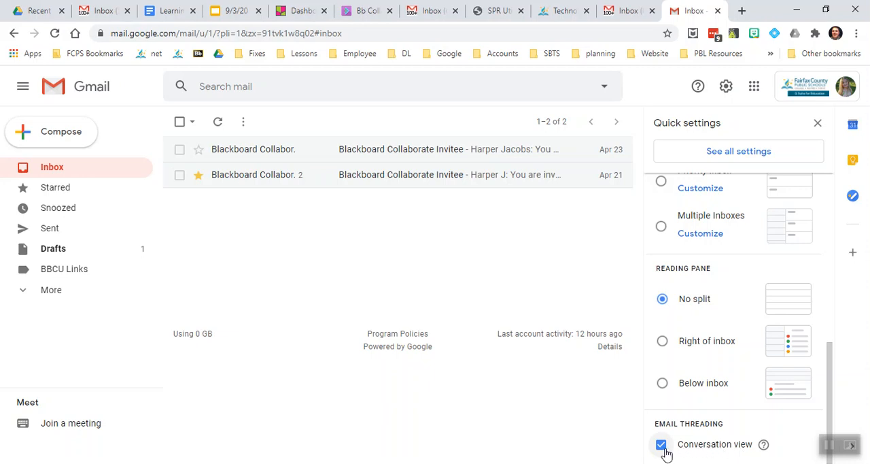
click(658, 444)
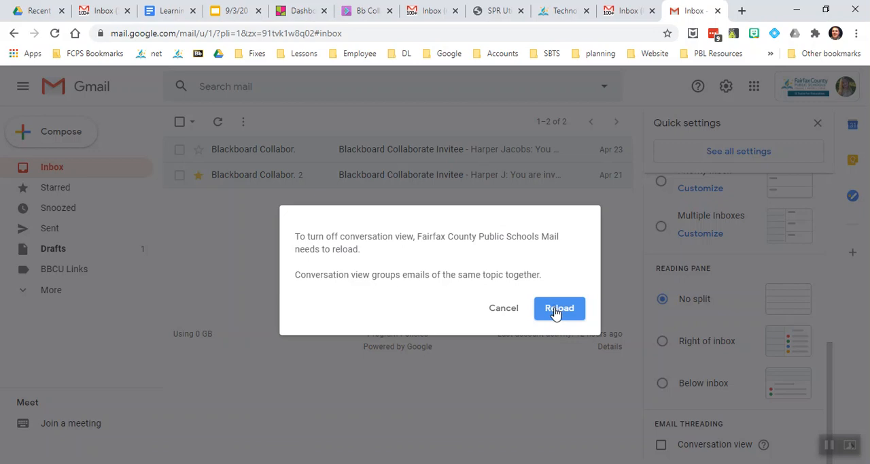
- Reload Gmail so the three Blackboard Collaborate invitations list as separate rows
click(559, 308)
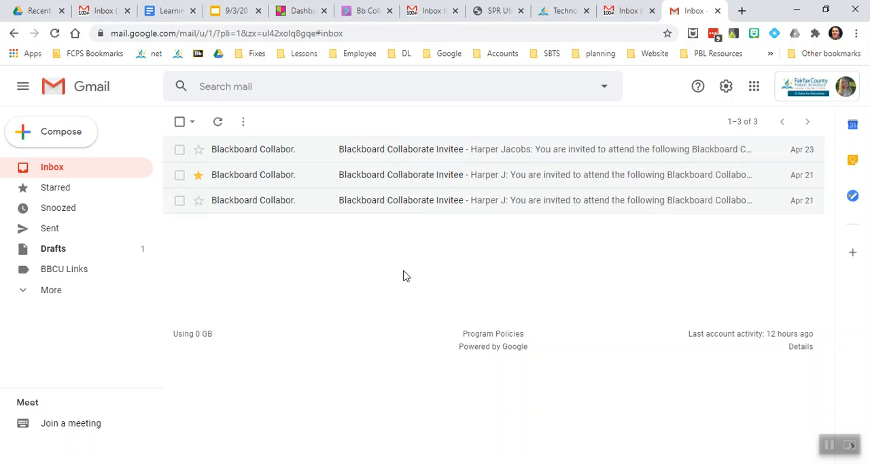
mouse_move(421, 294)
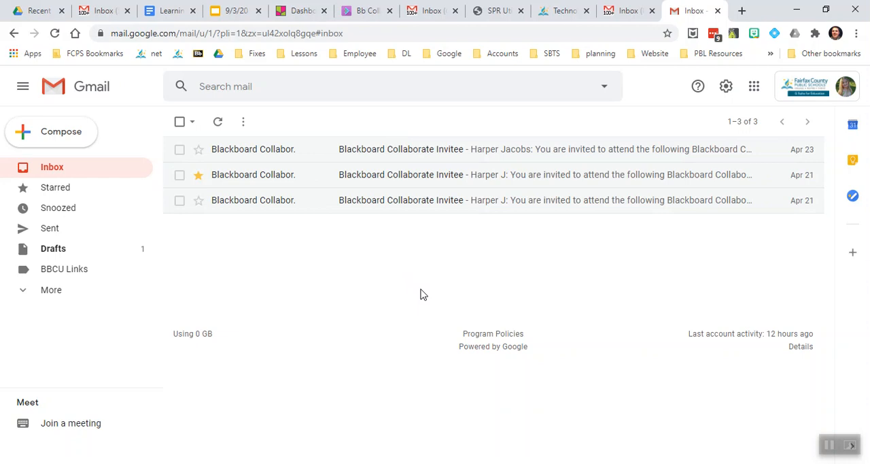
mouse_move(489, 300)
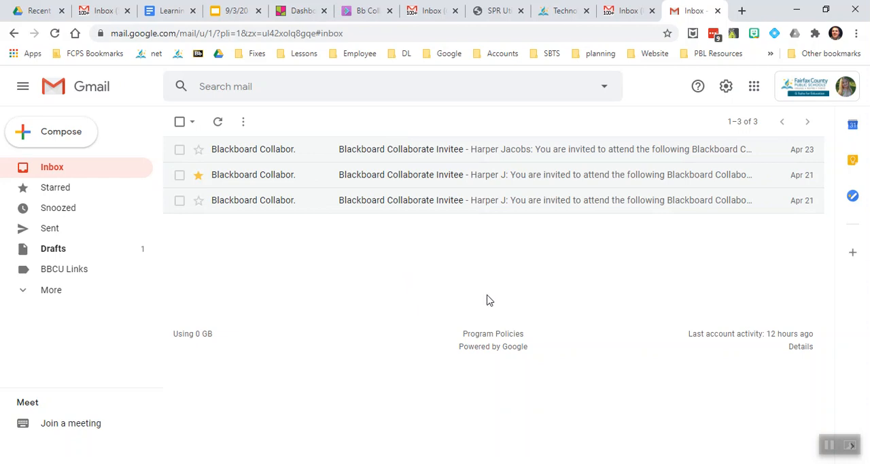
mouse_move(644, 345)
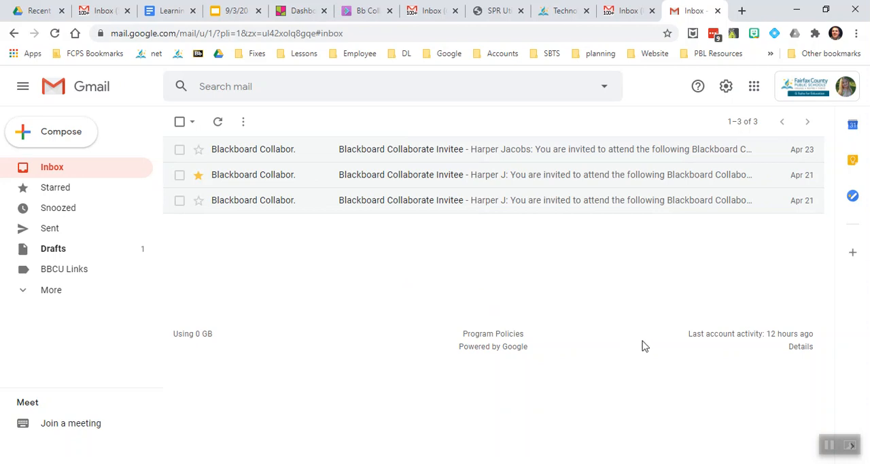